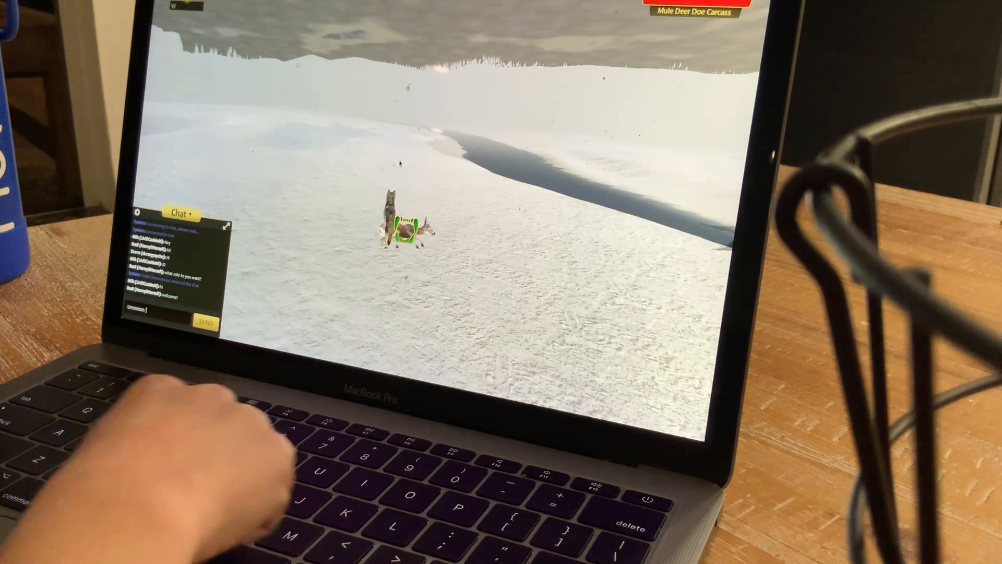
Walk the wolf away from the mule deer doe carcass across the snow.
{"action": "type", "text": "x0"}
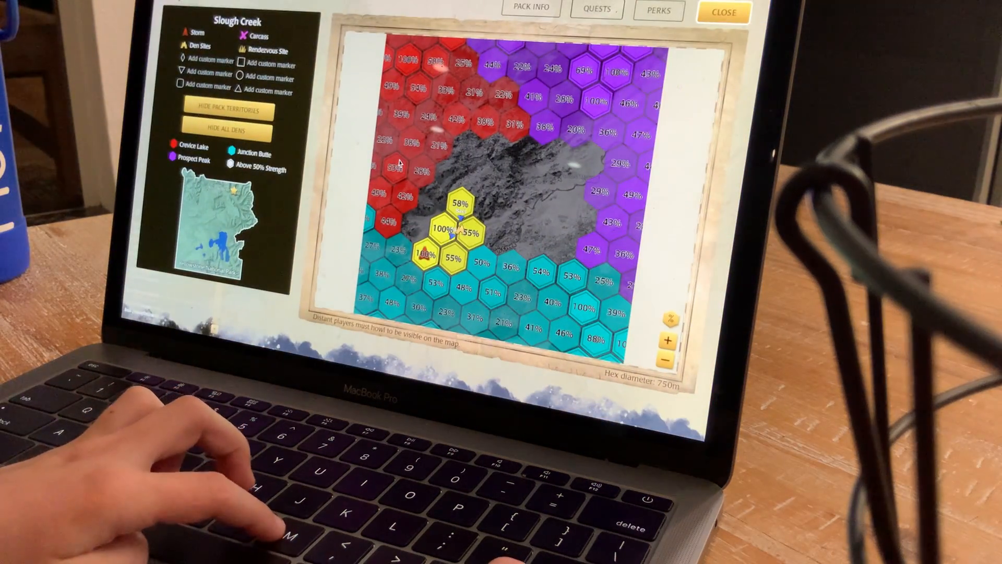
{"action": "left_click", "coordinate": [722, 11]}
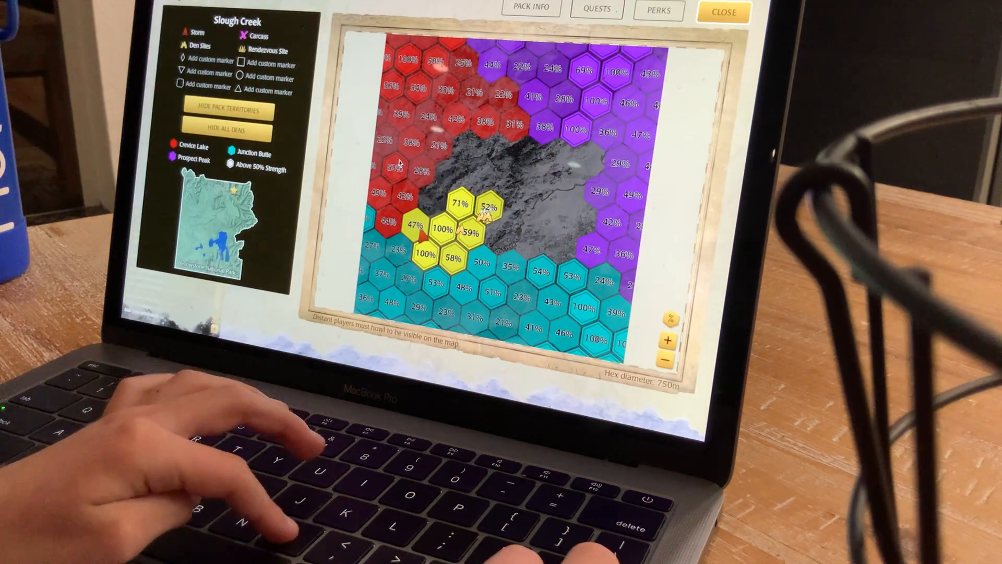
Close the Slough Creek territory map and resume running across the snow.
{"action": "left_click", "coordinate": [722, 10]}
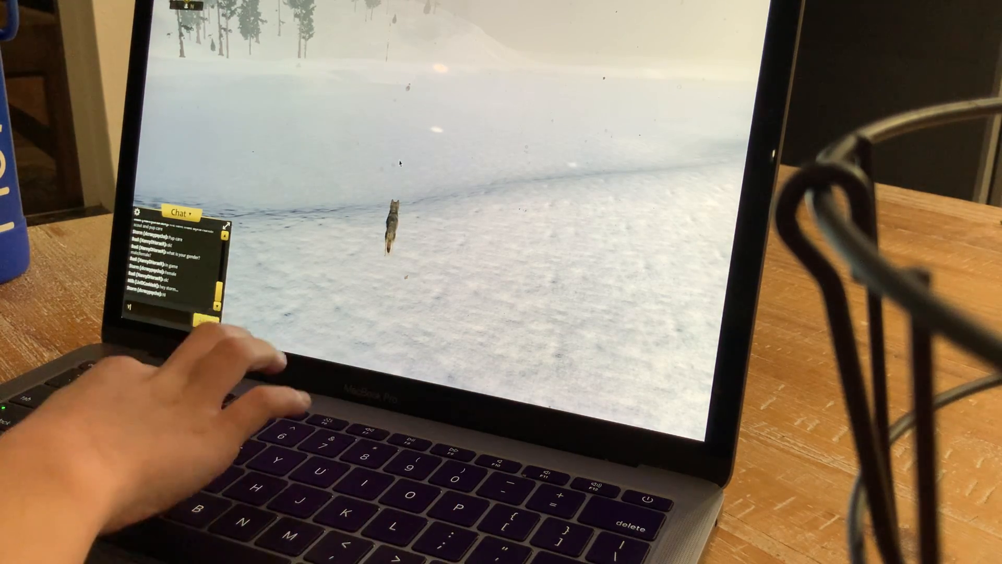
Send 'YEAH' in chat and bring up Storm's stats page.
{"action": "type", "text": "YEAH"}
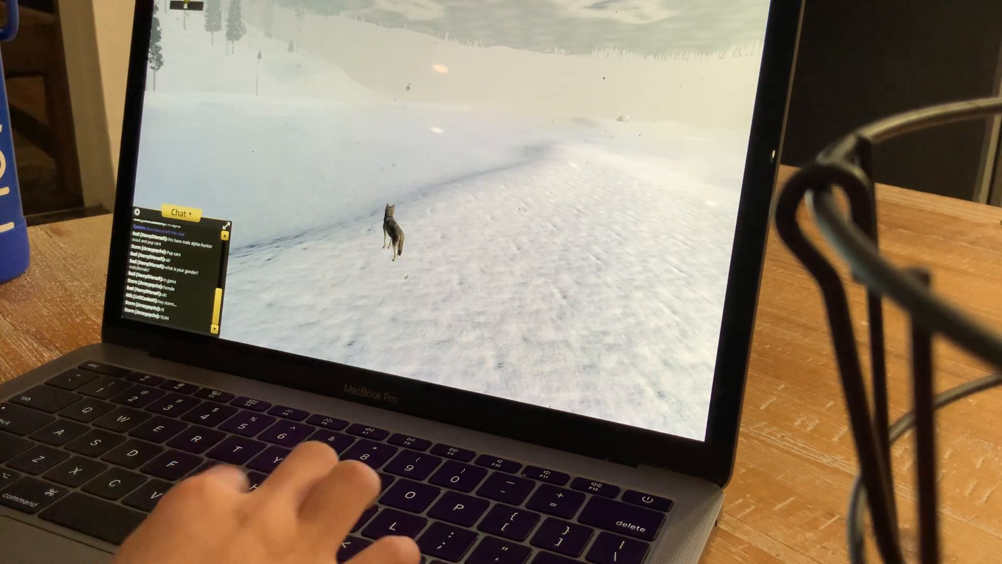
{"action": "key", "text": "m"}
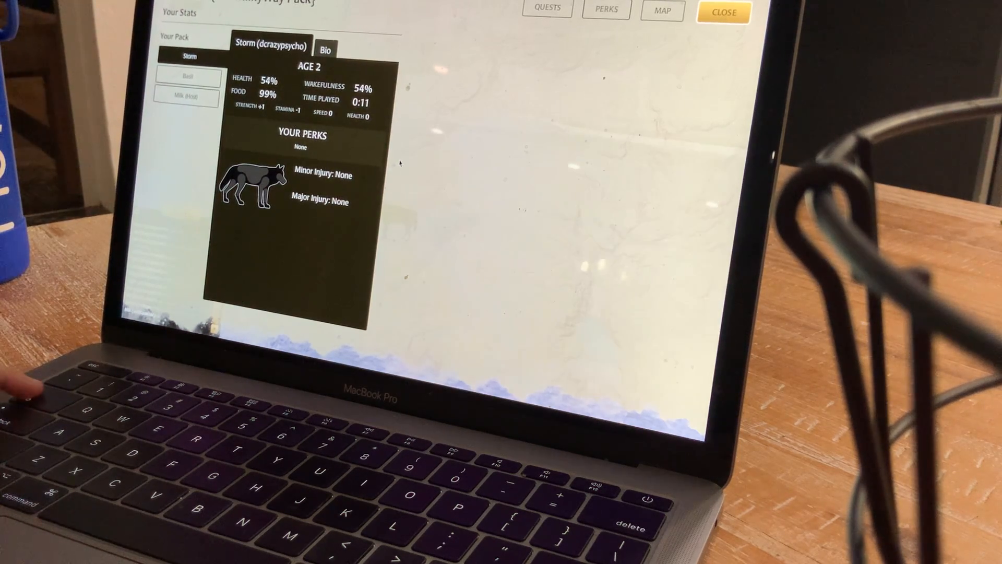
Switch from the stats page to the Slough Creek territory map.
{"action": "left_click", "coordinate": [723, 12]}
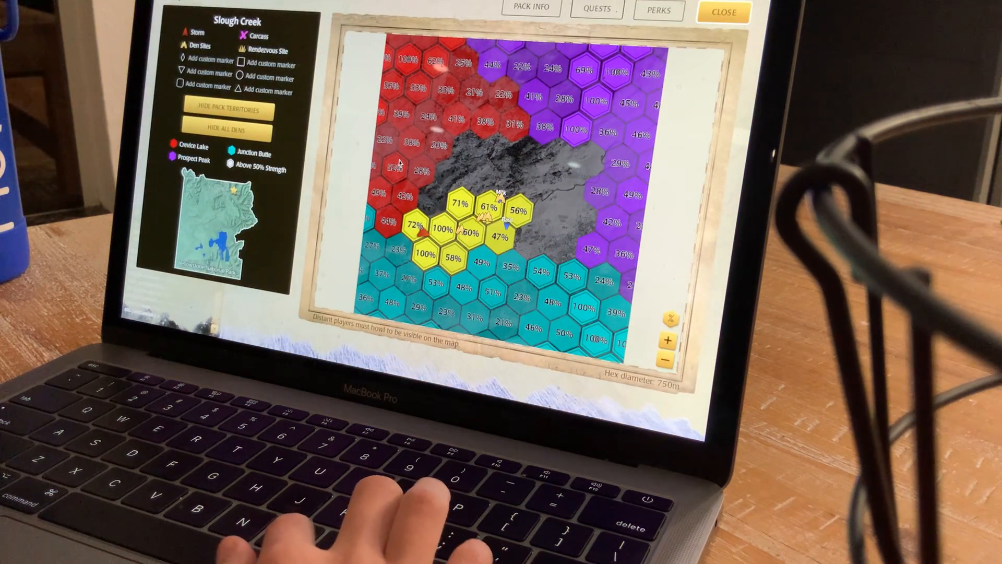
{"action": "left_click", "coordinate": [723, 11]}
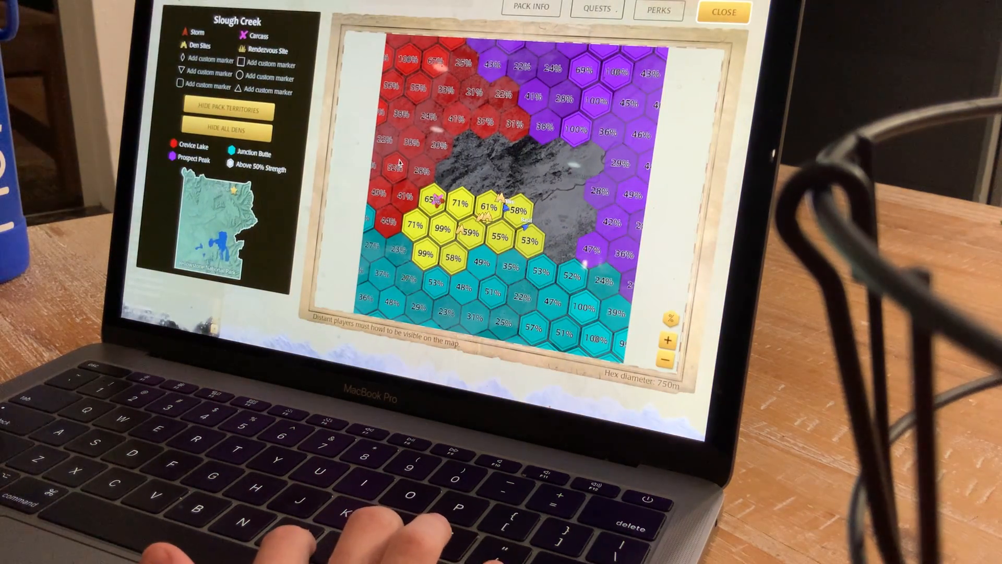
Leave the territory map and return to the wolves at the carcass.
{"action": "left_click", "coordinate": [722, 11]}
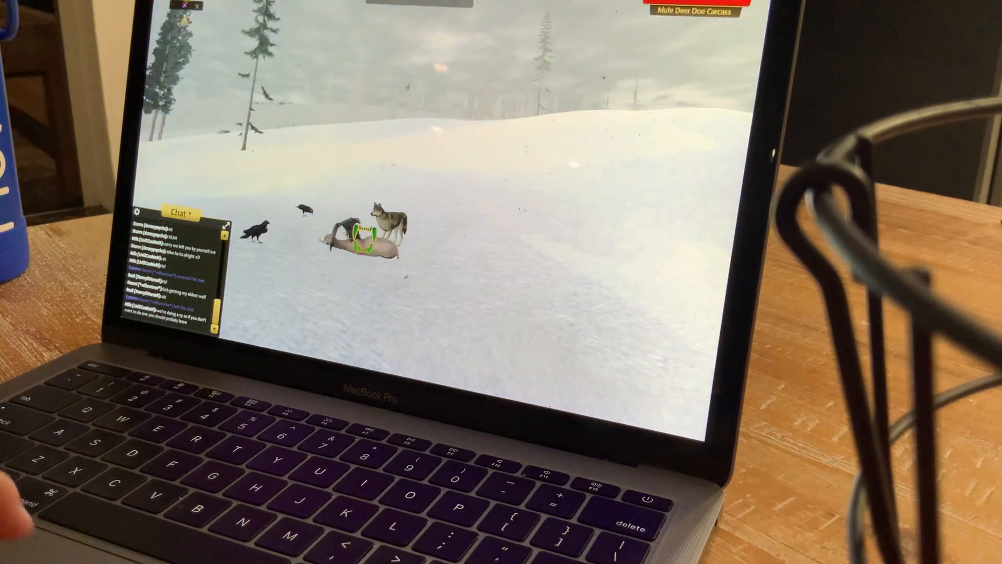